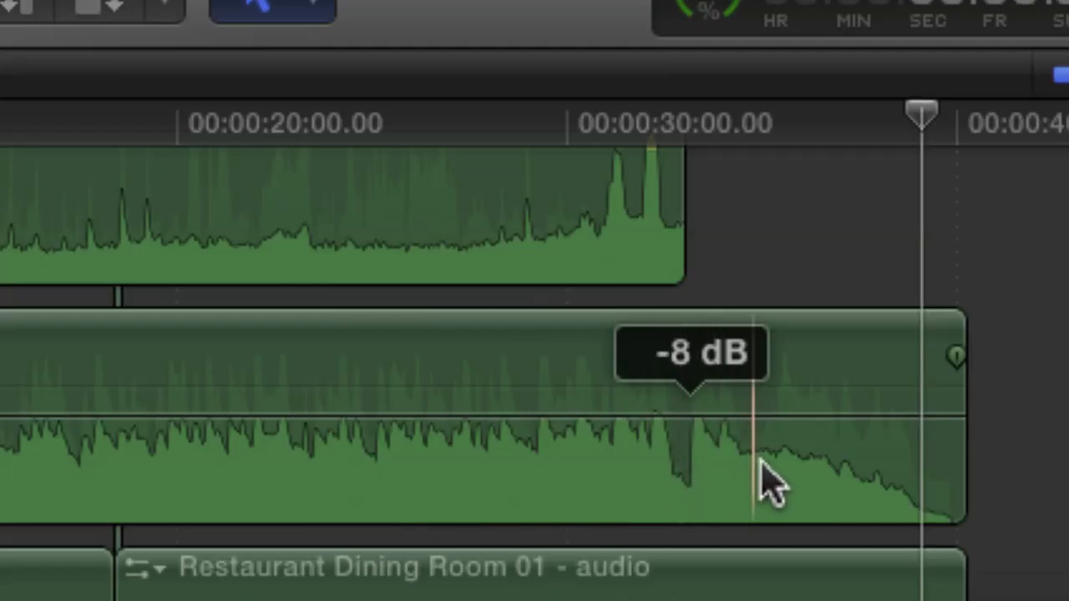
{"action": "mouse_move", "coordinate": [597, 284]}
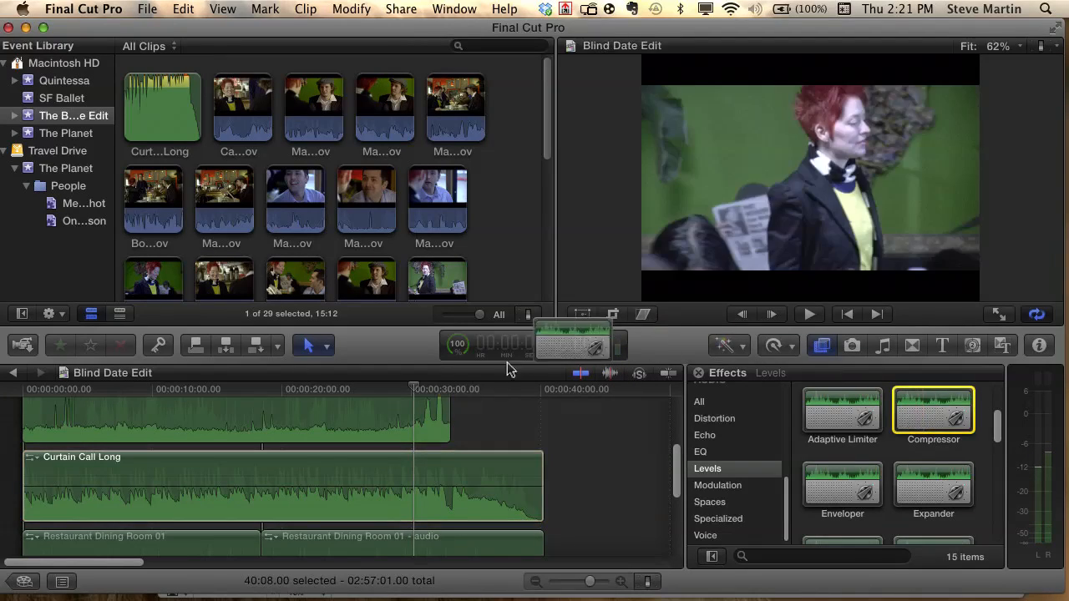
Step: Drop a Compressor onto Curtain Call Long and show its audio effects in the Inspector
{"action": "left_click_drag", "start_coordinate": [457, 451], "coordinate": [457, 486]}
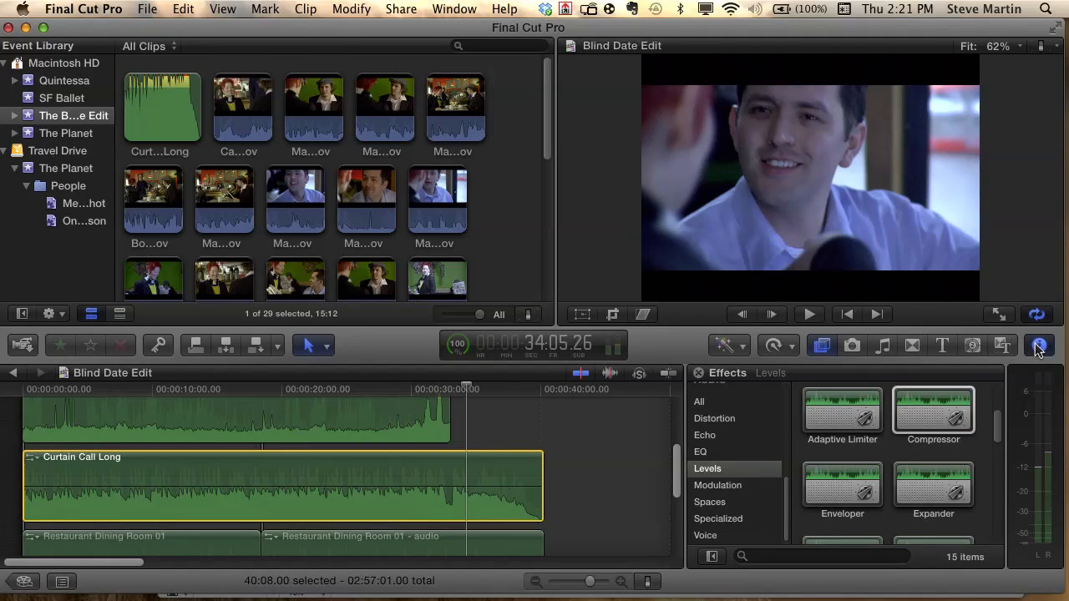
{"action": "left_click", "coordinate": [1039, 345]}
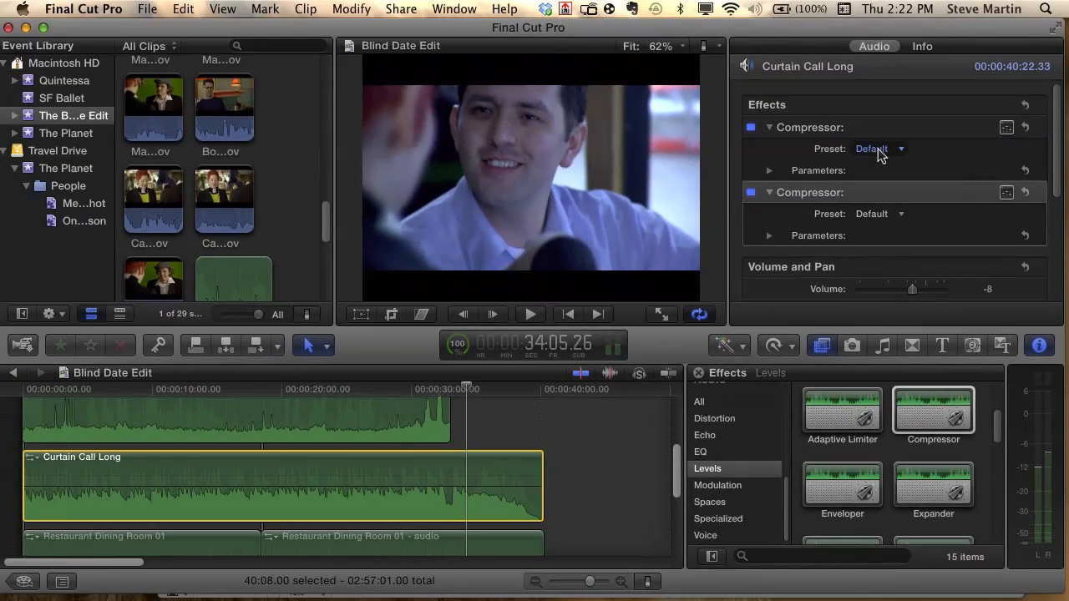
Step: Set the first Compressor's preset to E Piano Compressor 01 and play the music clip
{"action": "left_click", "coordinate": [879, 149]}
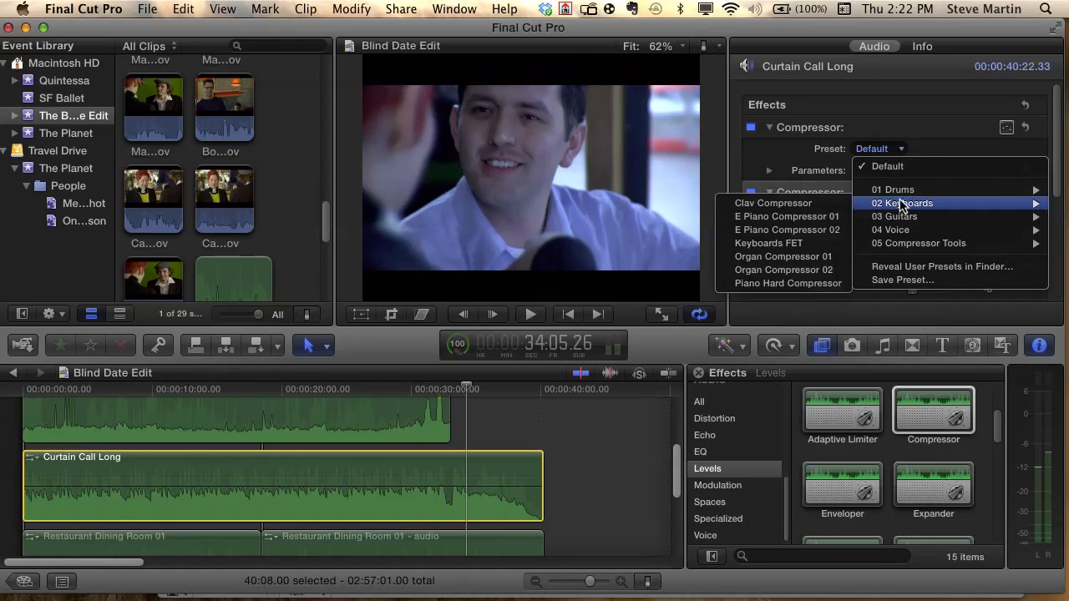
{"action": "mouse_move", "coordinate": [786, 230]}
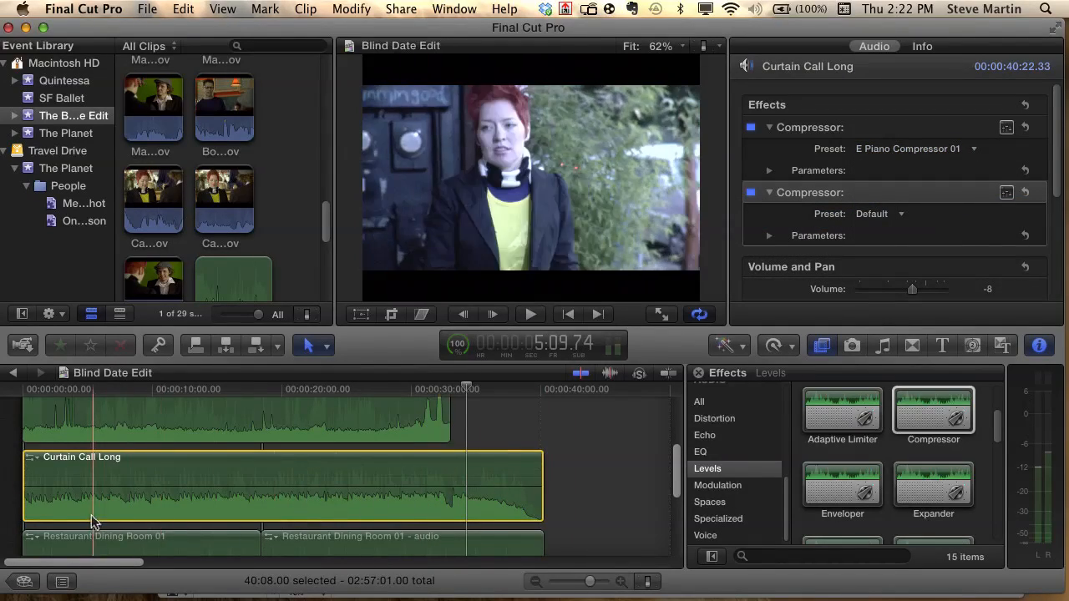
{"action": "left_click", "coordinate": [451, 492]}
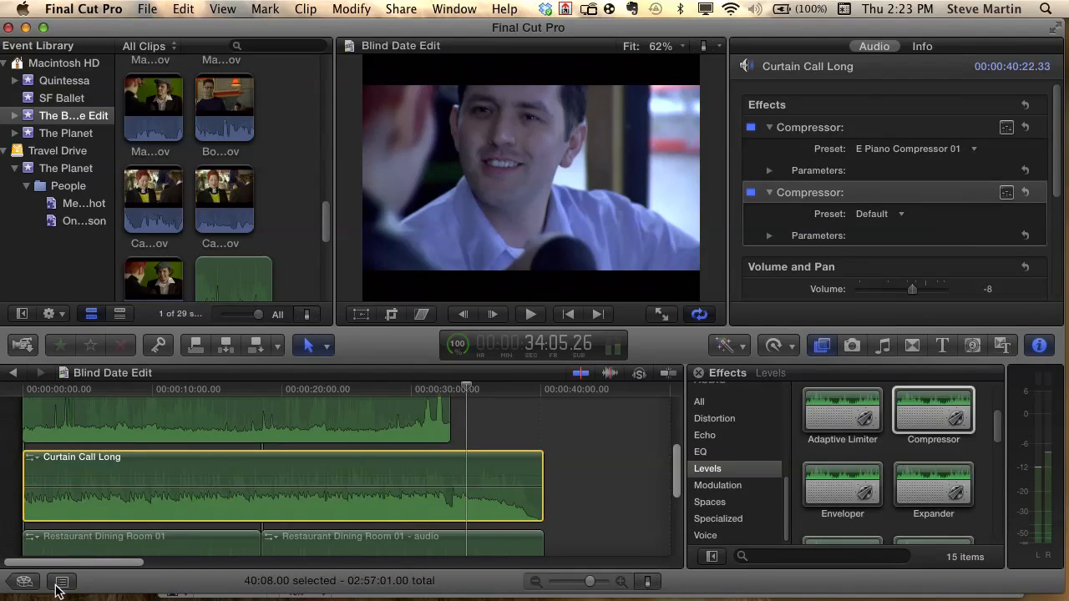
Step: Jump to the Dynamics tag near 1:45 via the Timeline Index, then stop playback
{"action": "left_click", "coordinate": [61, 581]}
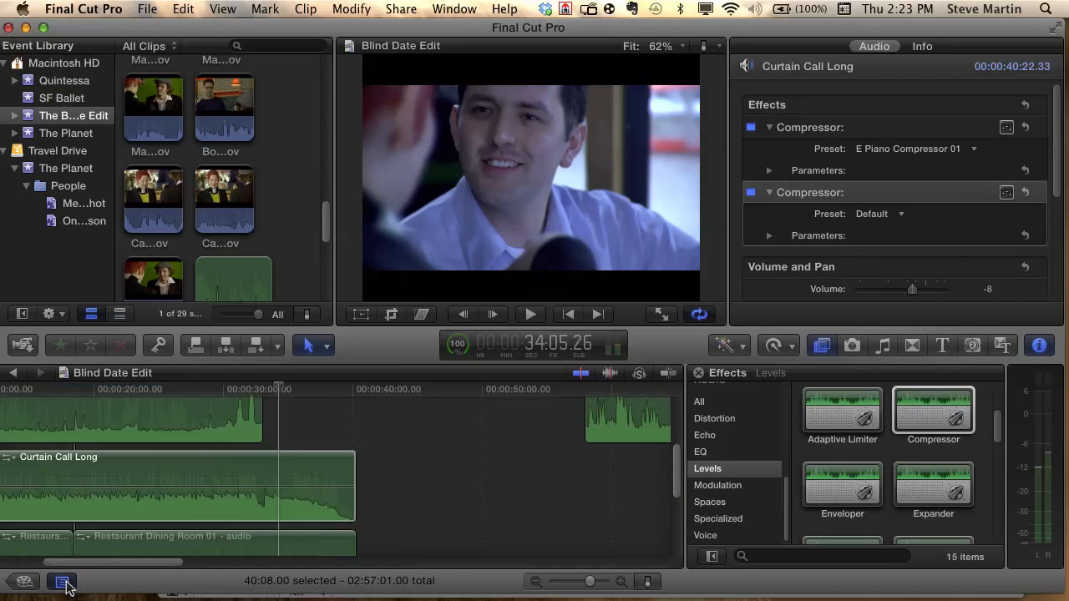
{"action": "left_click", "coordinate": [61, 581]}
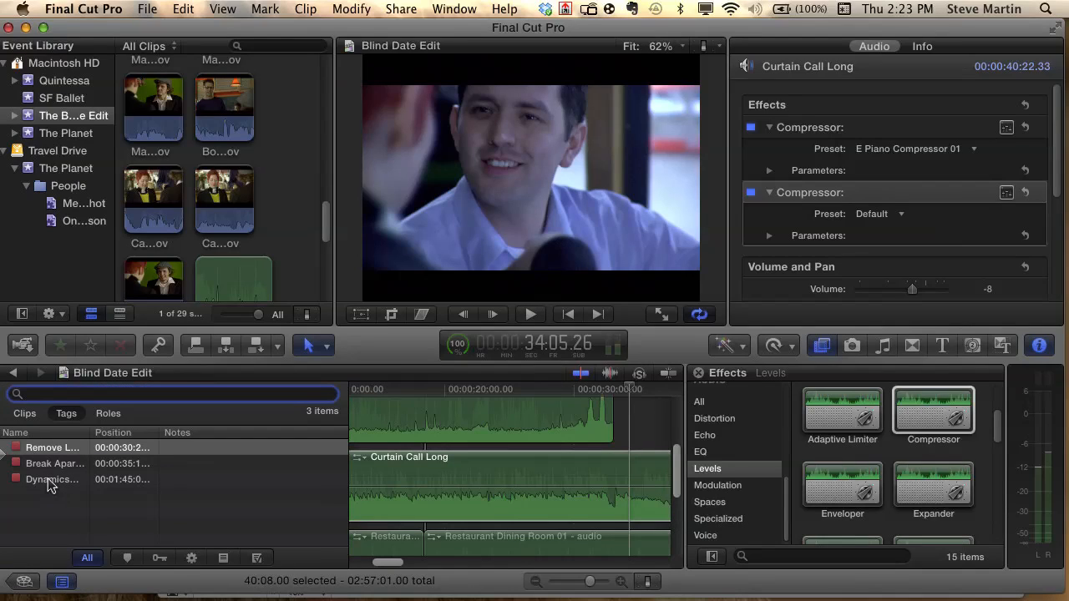
{"action": "left_click", "coordinate": [52, 479]}
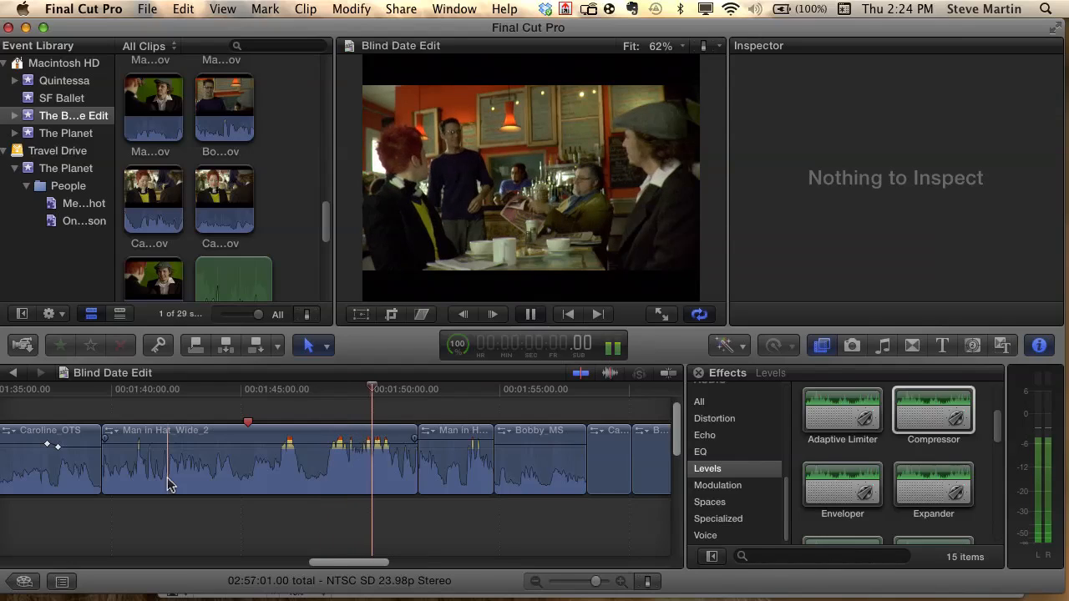
{"action": "left_click", "coordinate": [531, 314]}
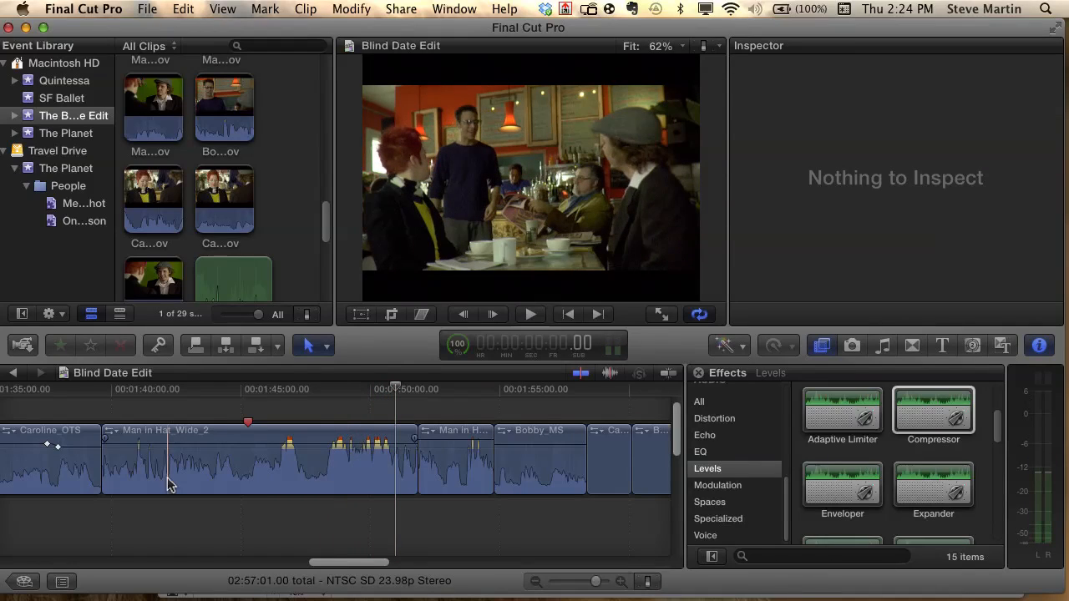
Step: Set Man in Hat_Wide_2's volume line to 4 dB and show the Inspector
{"action": "left_click", "coordinate": [253, 468]}
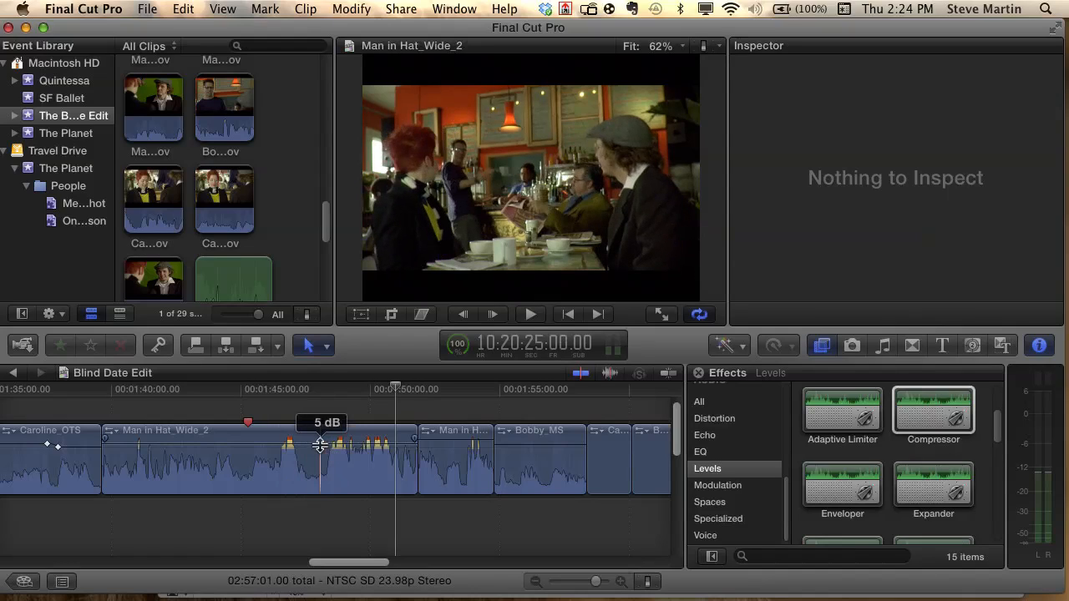
{"action": "left_click_drag", "start_coordinate": [320, 443], "coordinate": [320, 451]}
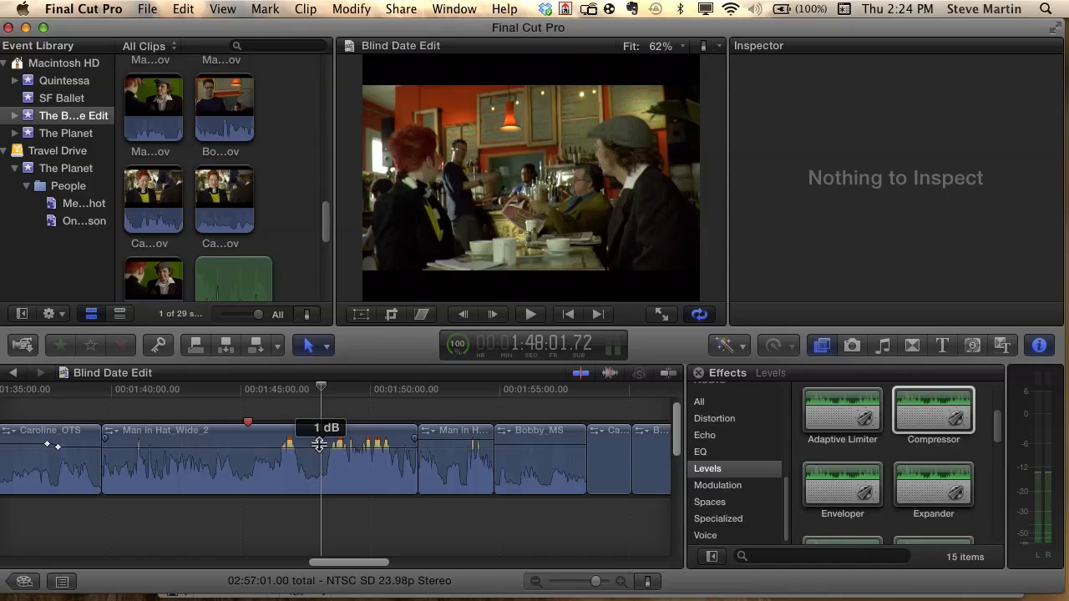
{"action": "left_click_drag", "start_coordinate": [319, 445], "coordinate": [319, 438]}
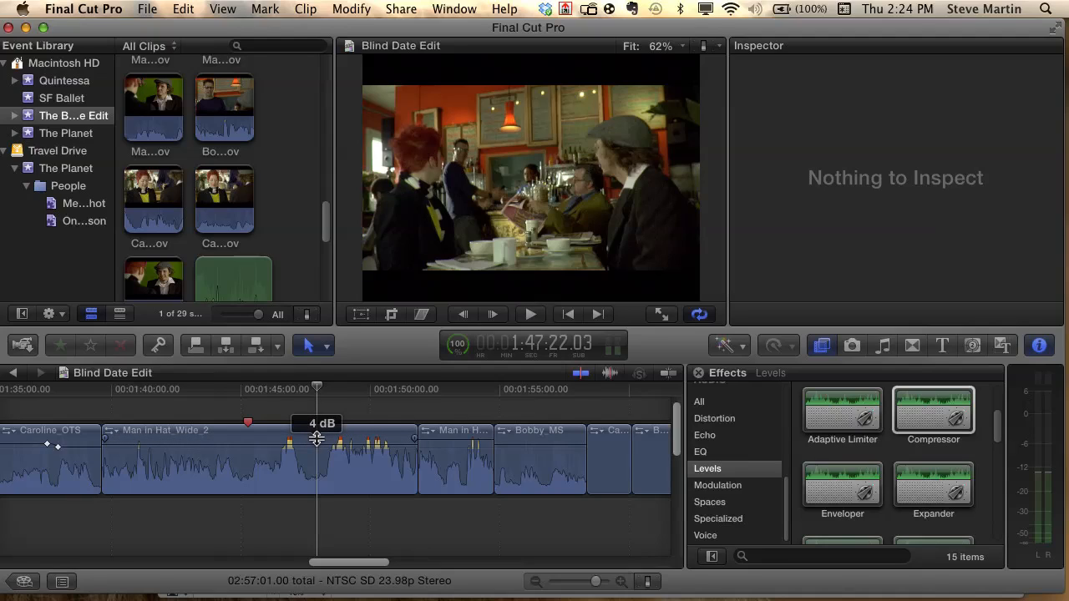
{"action": "scroll", "scroll_direction": "right", "scroll_amount": 3}
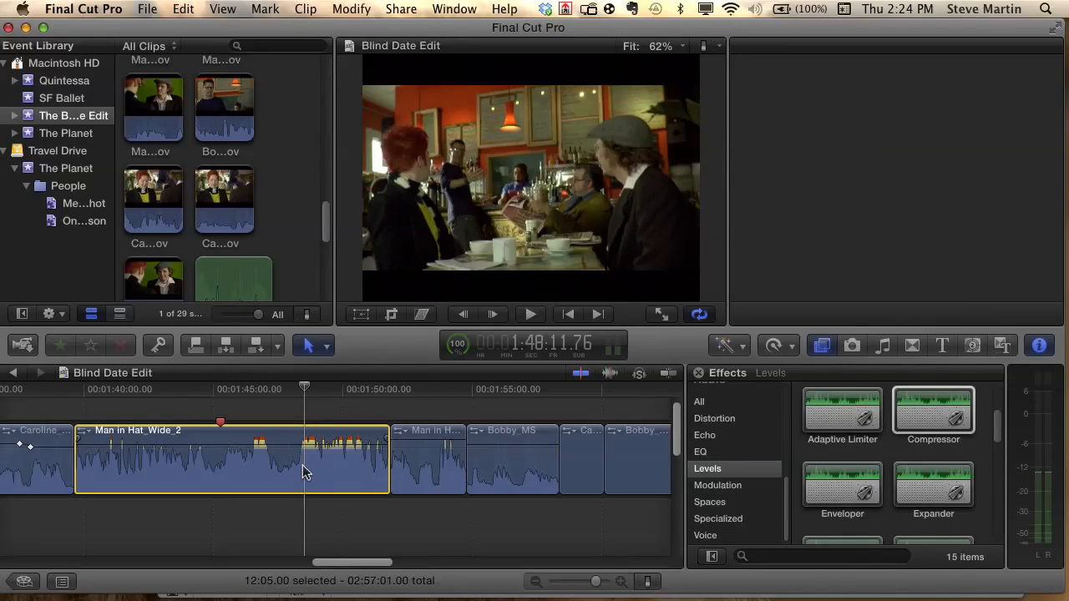
{"action": "left_click", "coordinate": [1039, 345]}
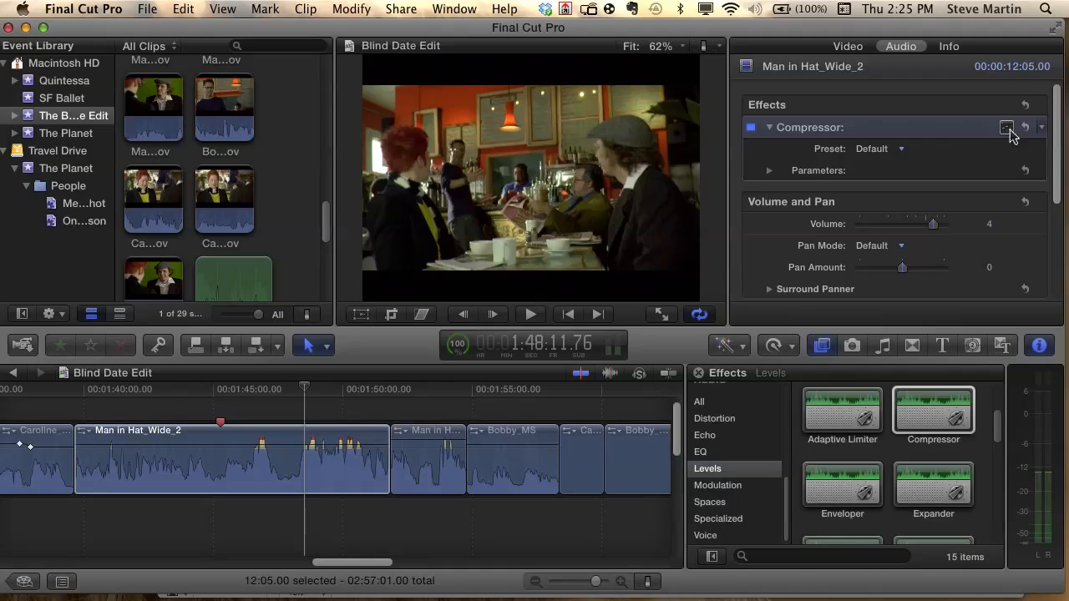
Step: Open the Compressor settings window for Man in Hat_Wide_2 (-20 dB threshold, 2:1 ratio)
{"action": "left_click", "coordinate": [1006, 127]}
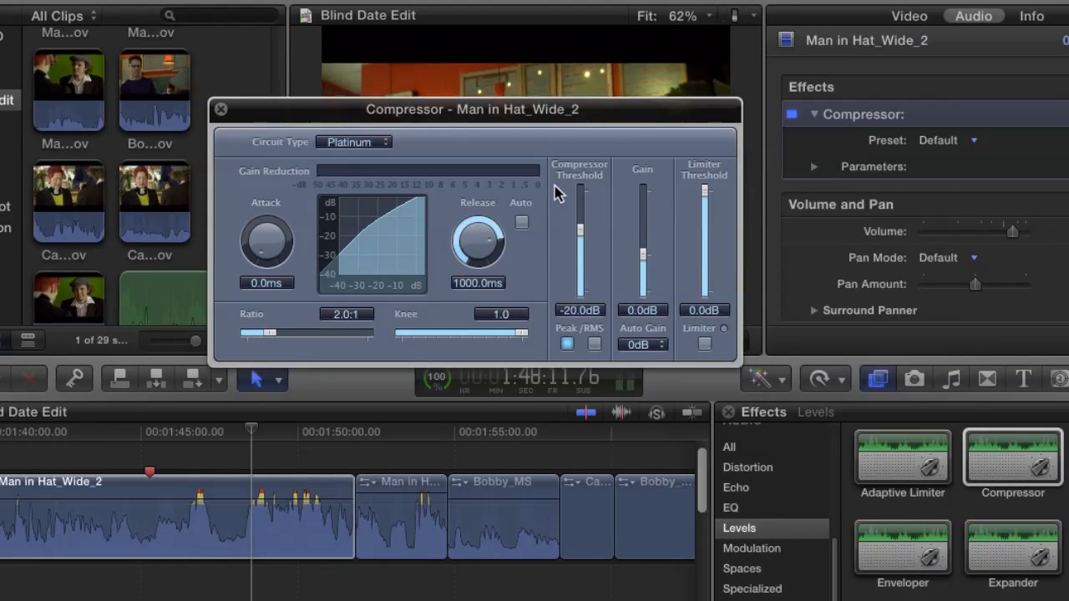
{"action": "mouse_move", "coordinate": [576, 225]}
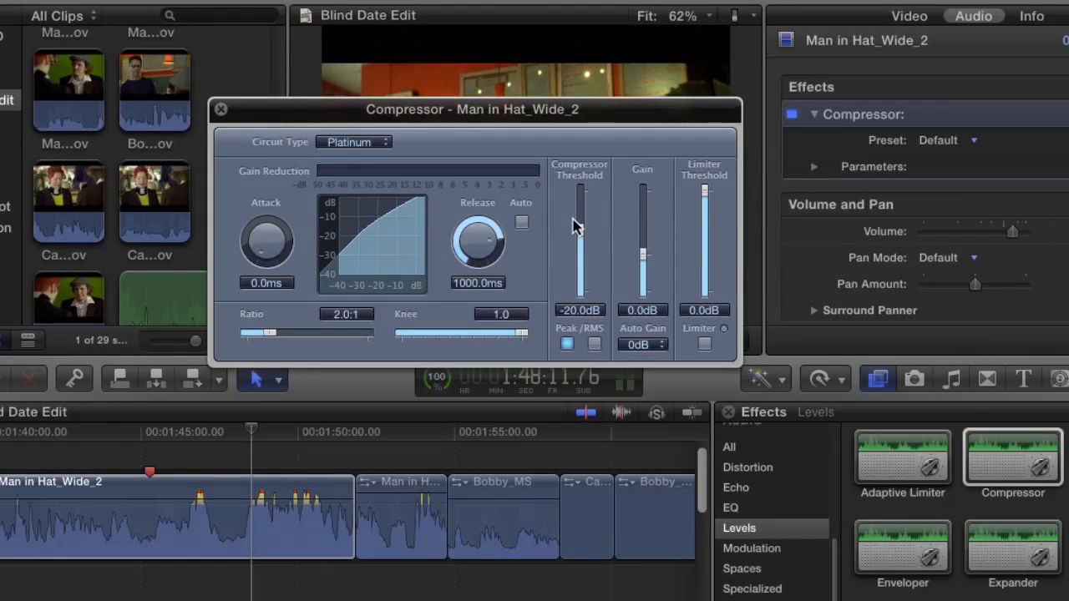